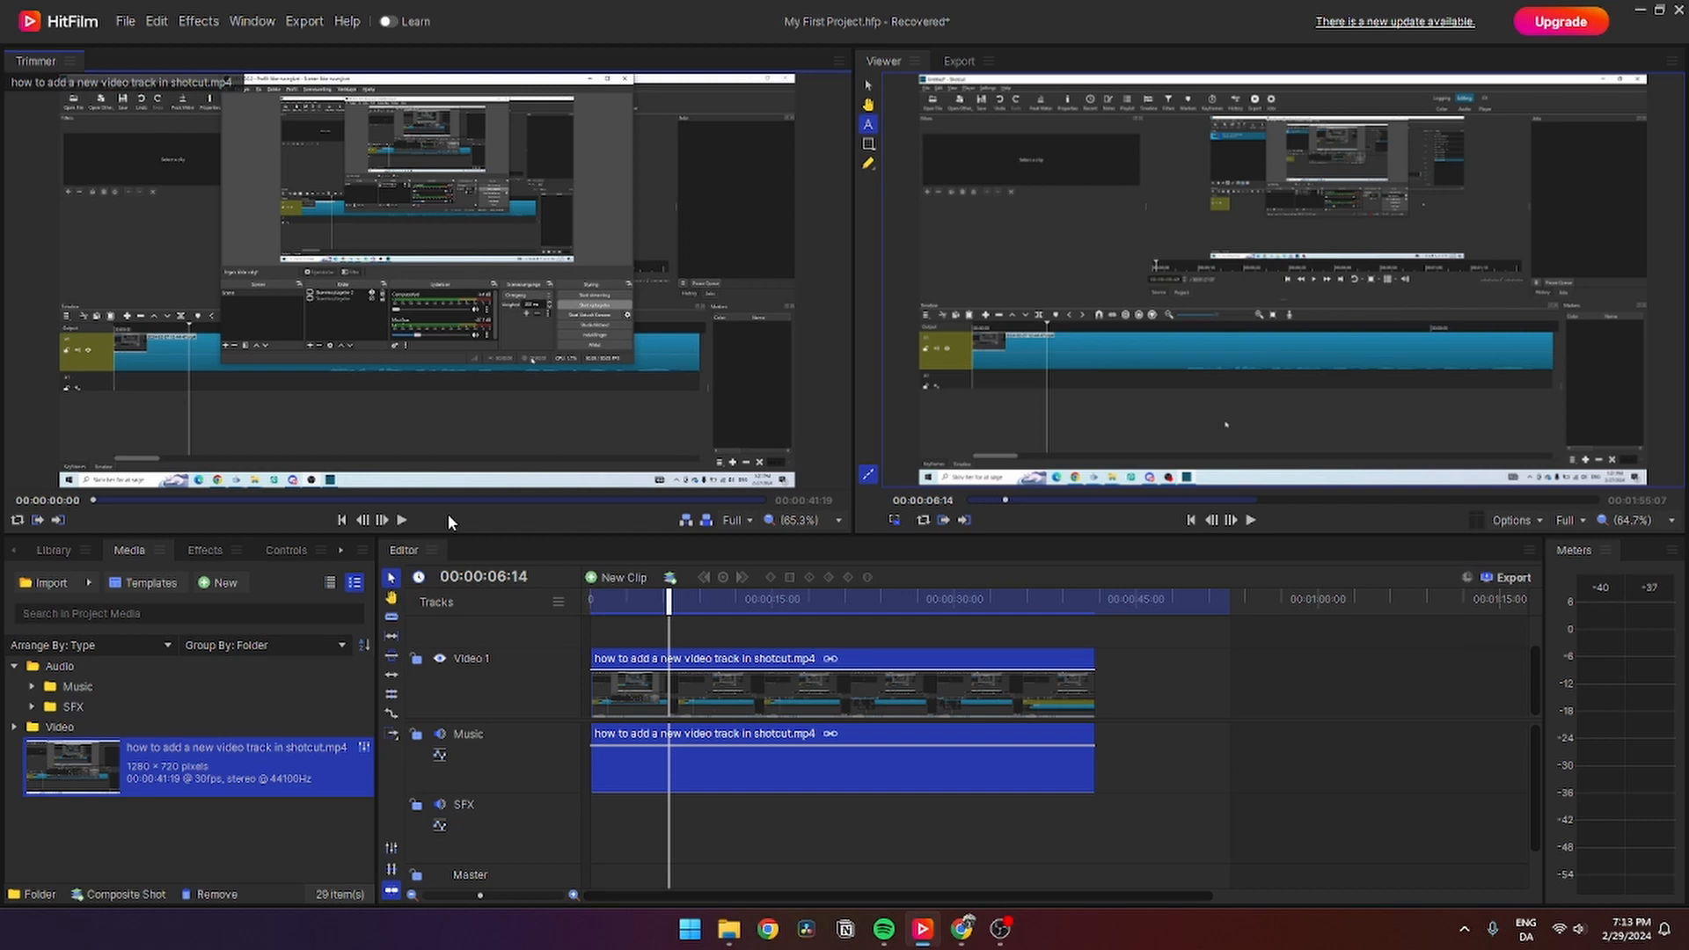
{"action": "mouse_move", "coordinate": [1093, 613]}
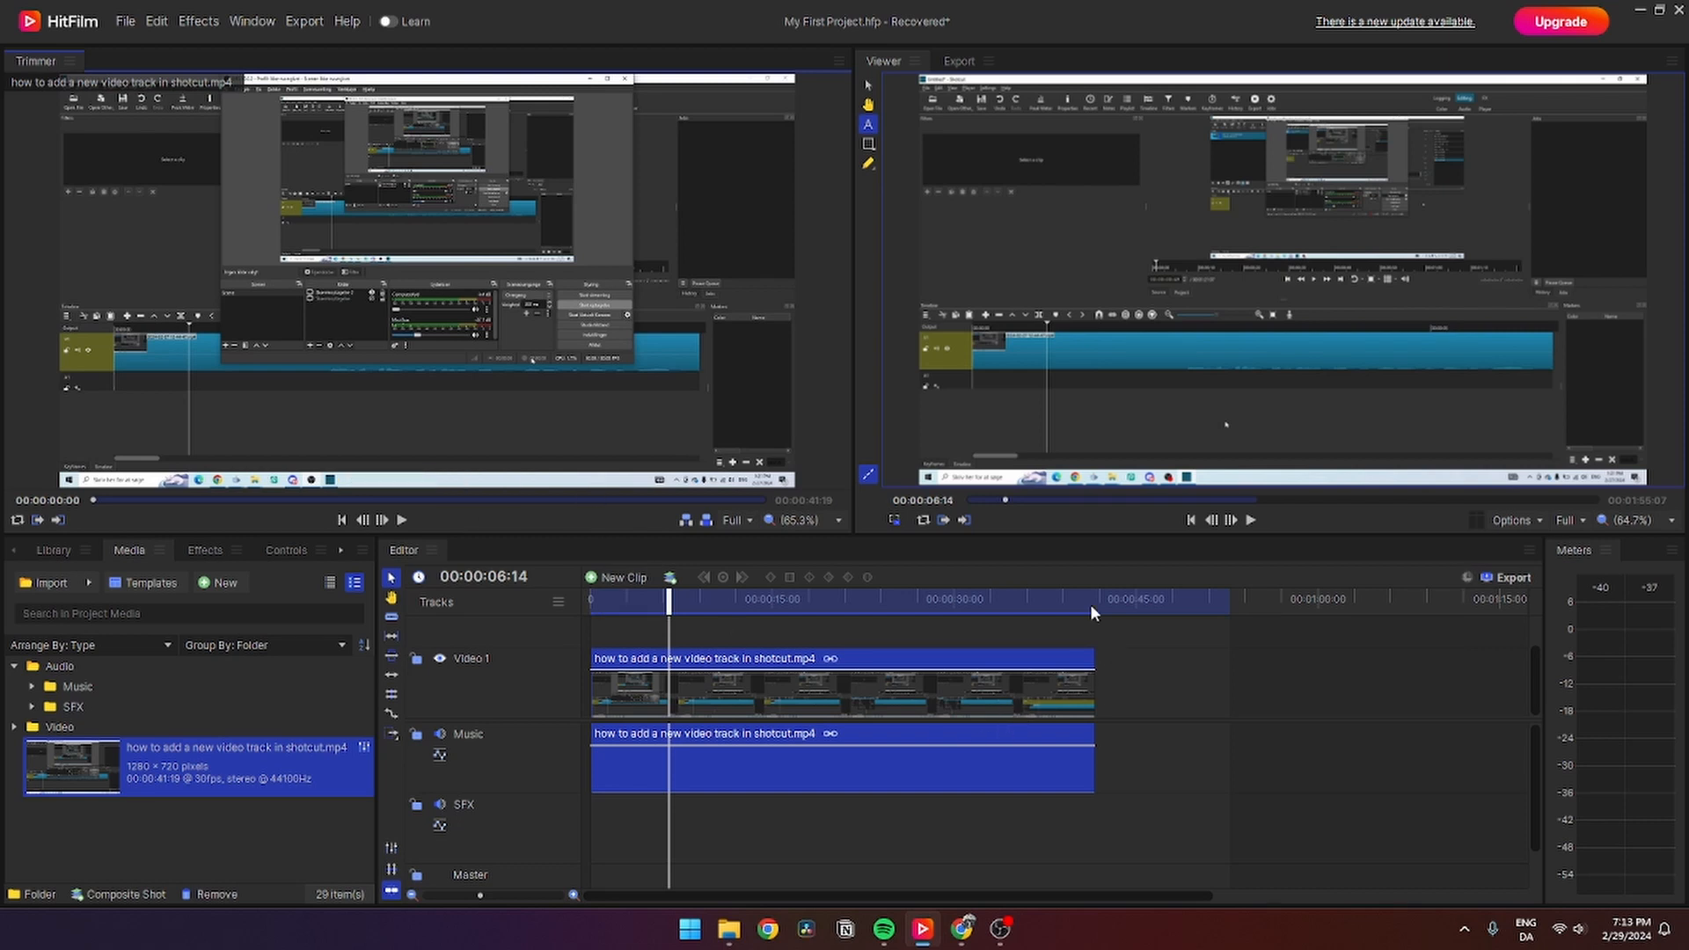
{"action": "mouse_move", "coordinate": [629, 707]}
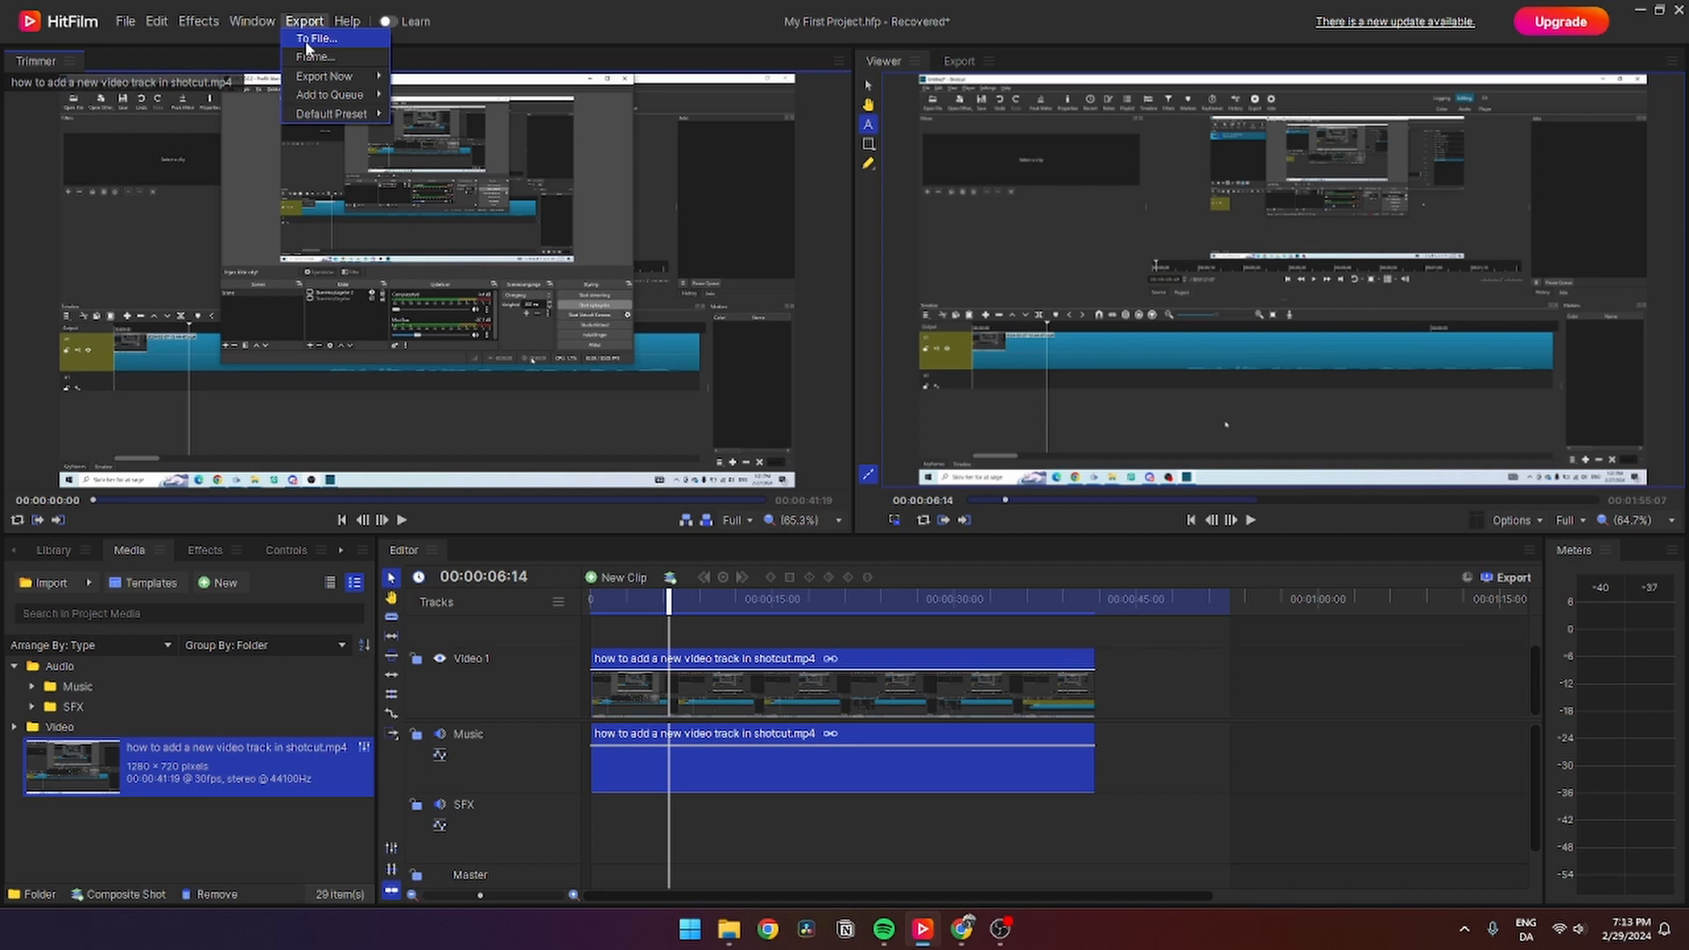
- Export the timeline to file as an MP4 named 'hello' and start the render
{"action": "left_click", "coordinate": [313, 37]}
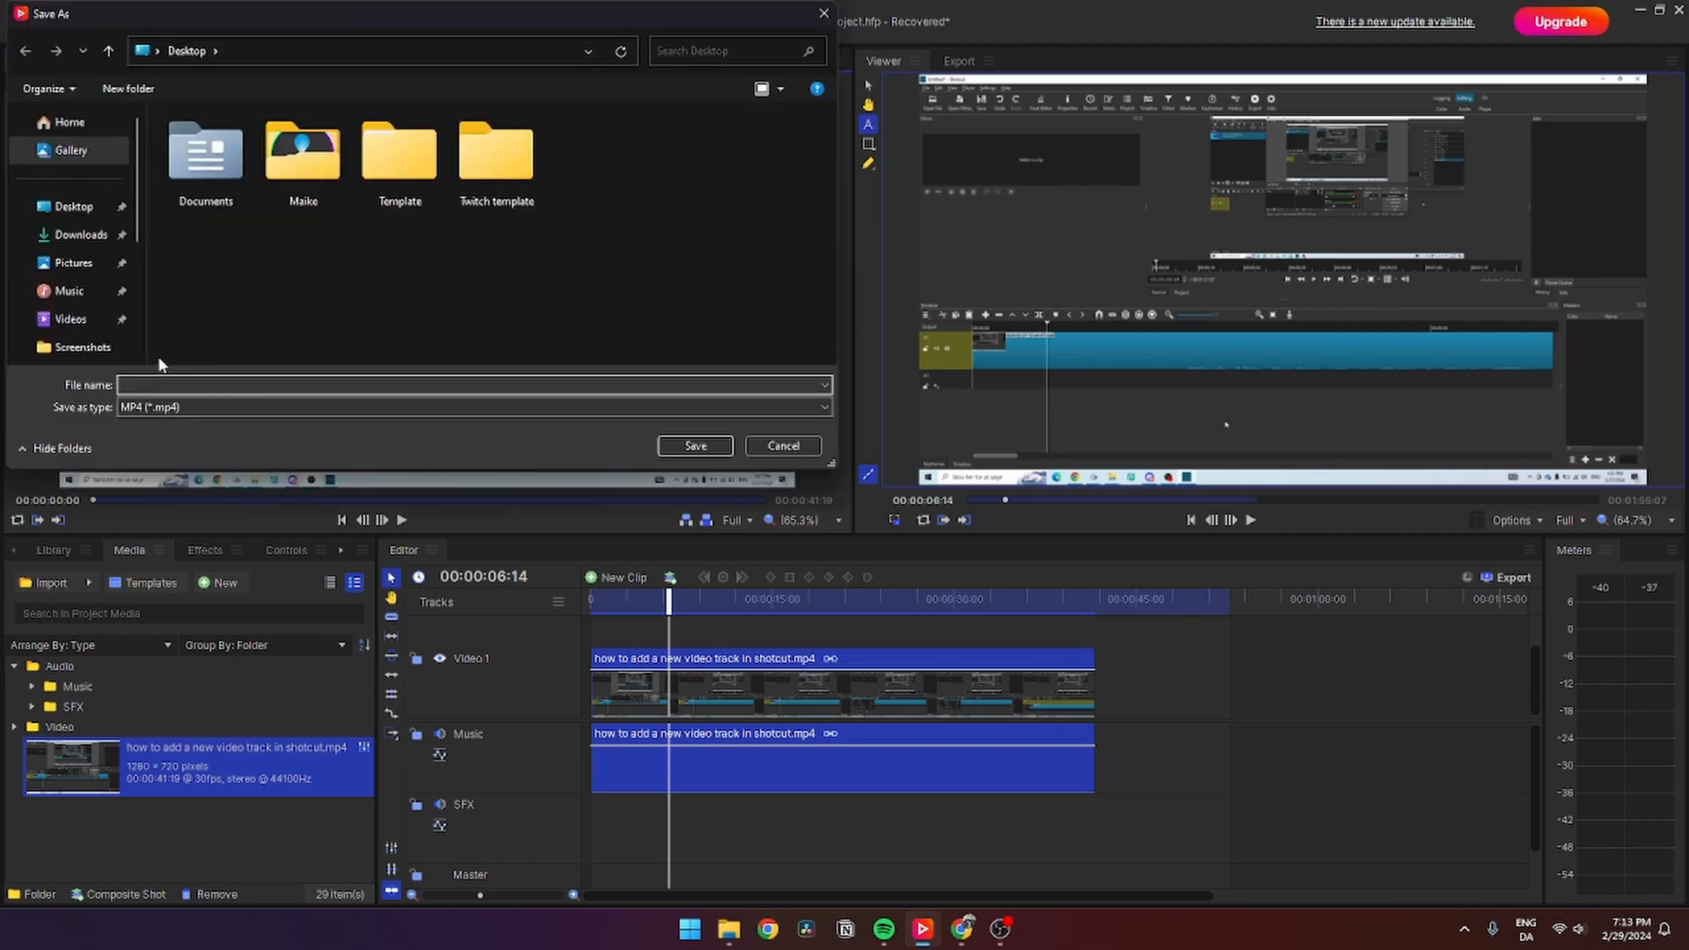
{"action": "type", "text": "hello"}
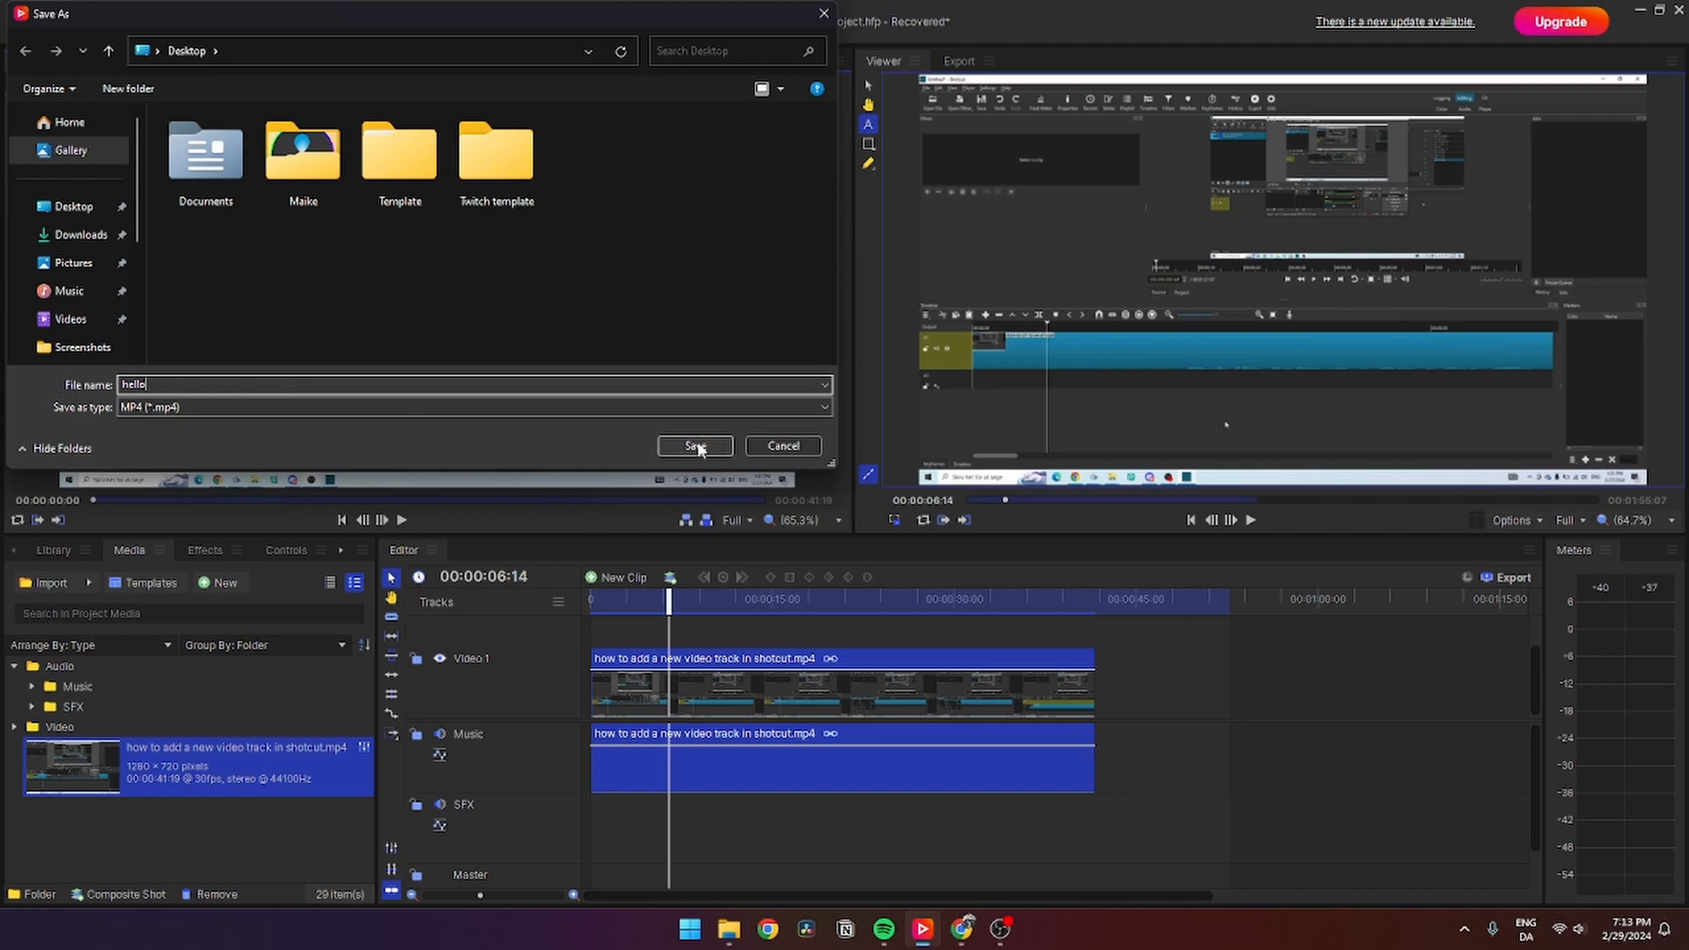
{"action": "left_click", "coordinate": [695, 446]}
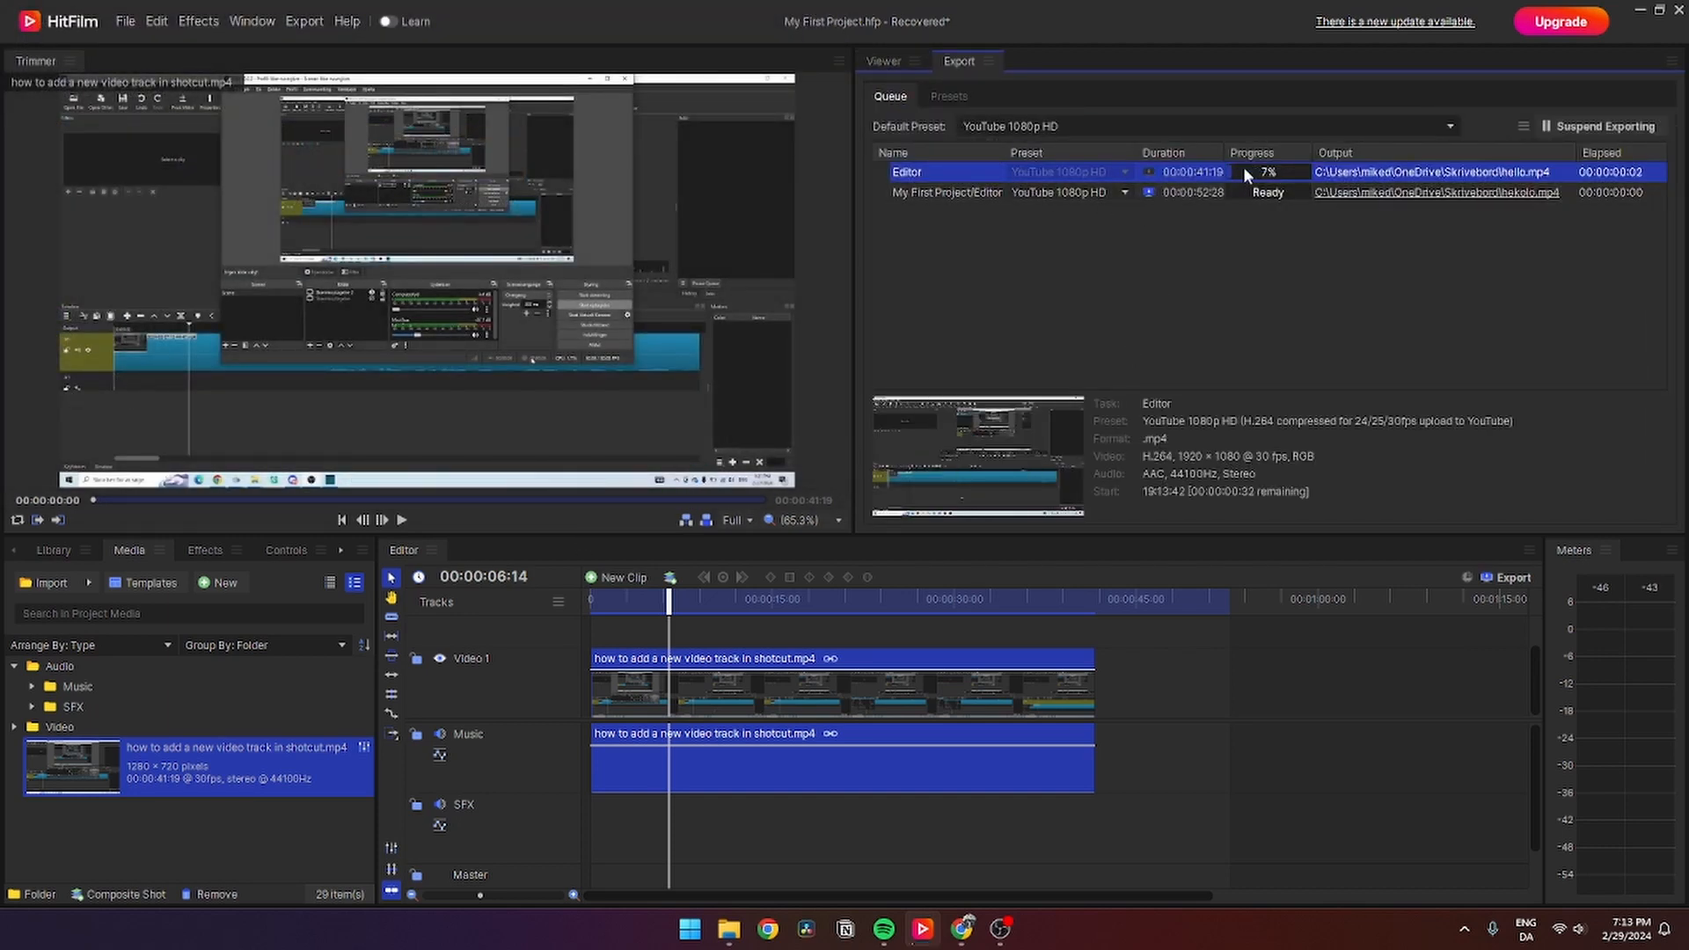